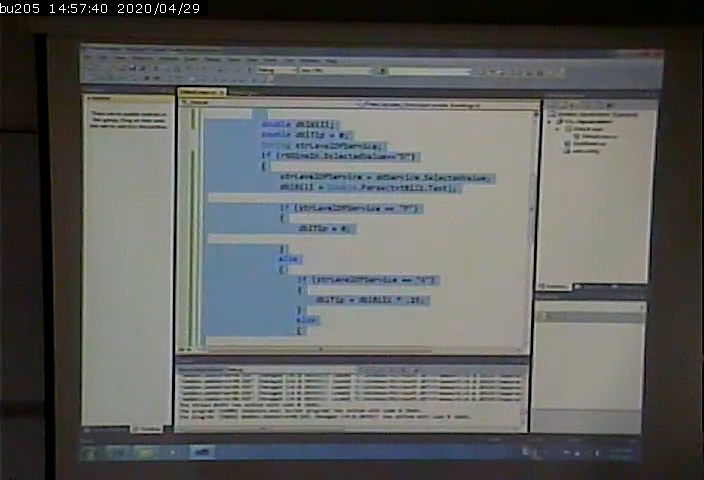
pyautogui.scroll(-3)
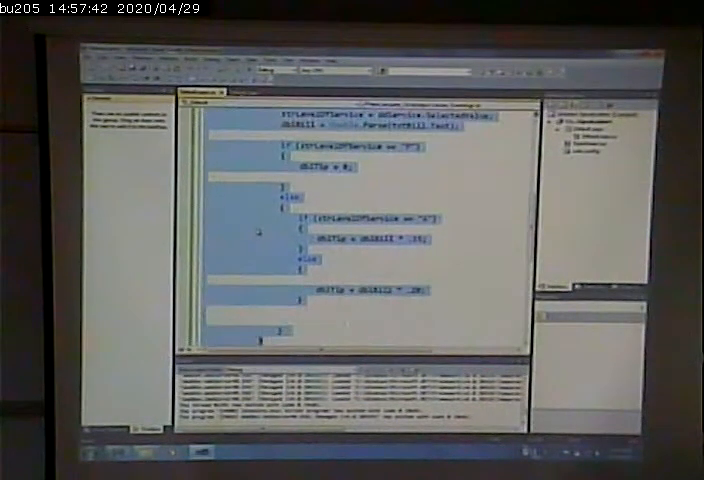